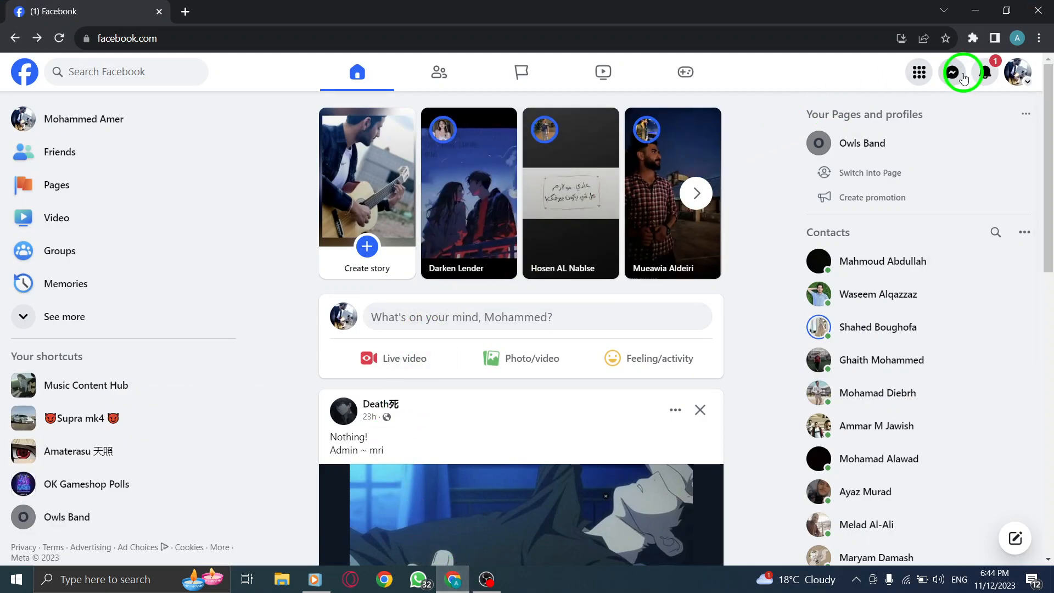
pyautogui.click(953, 72)
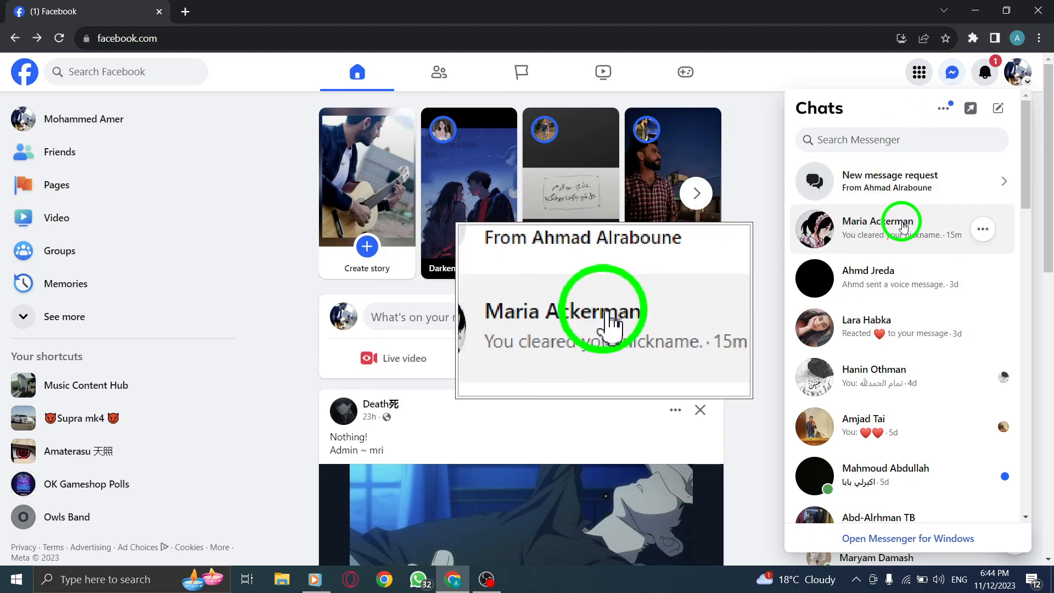
pyautogui.click(902, 229)
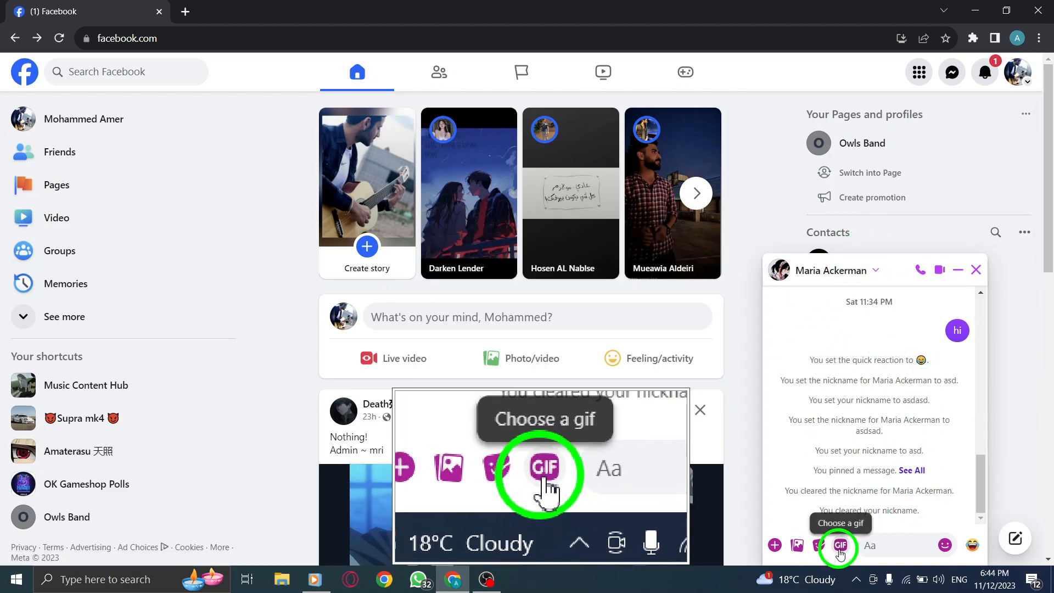
pyautogui.click(839, 544)
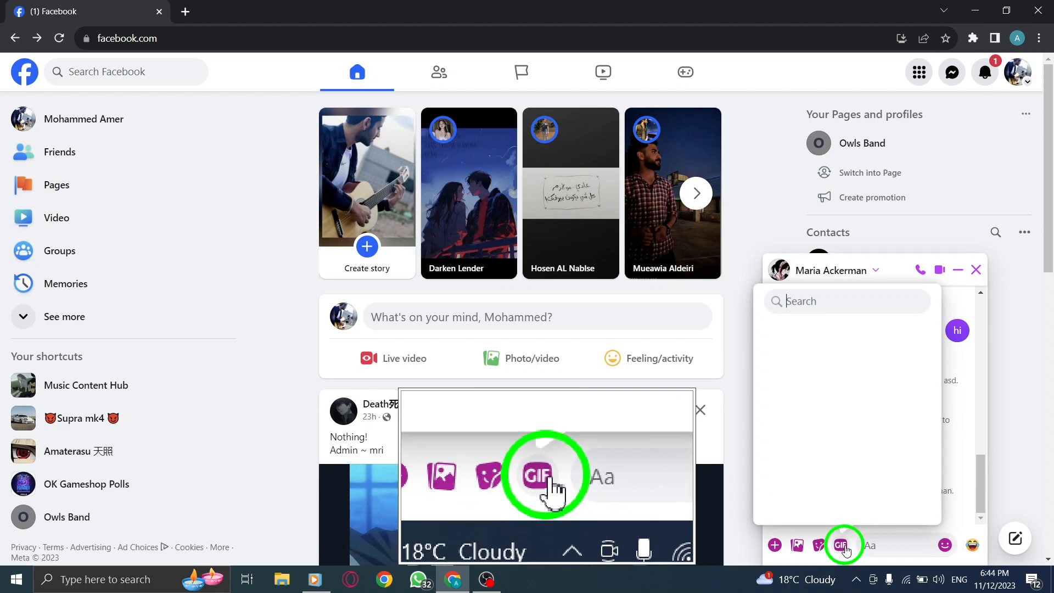
pyautogui.click(841, 545)
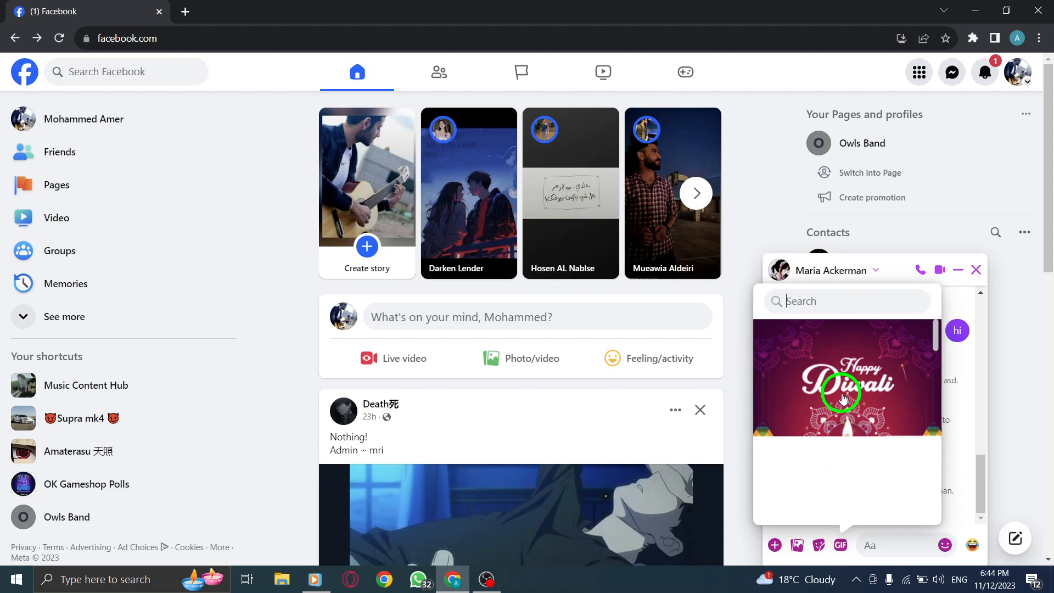